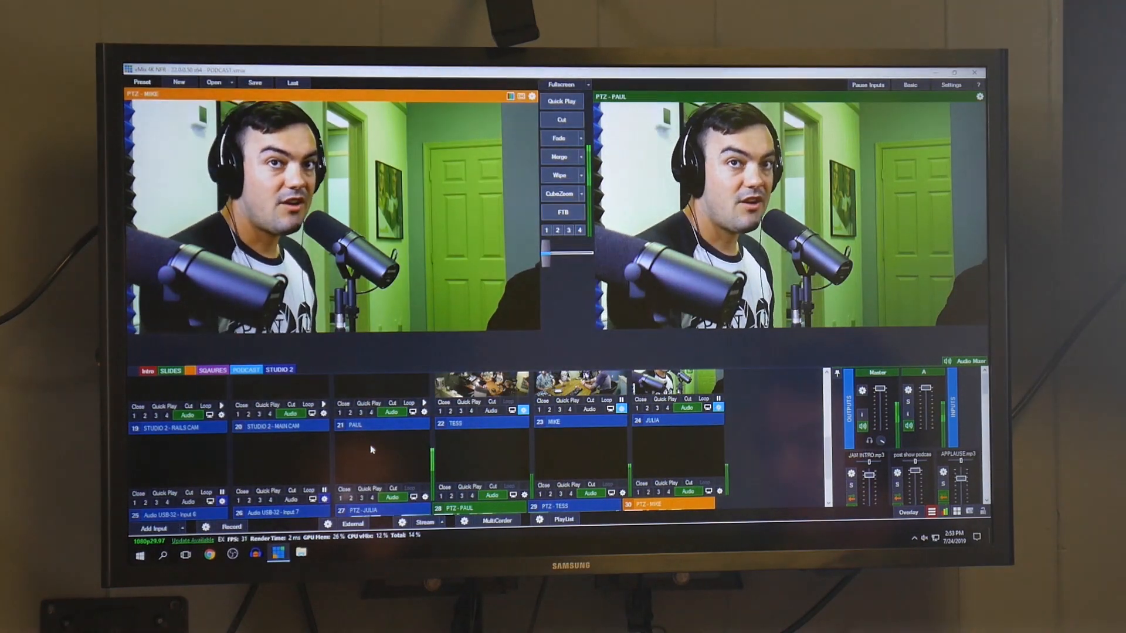
- Preview inputs 21 PAUL, 23 MIKE and 28 PTZ - PAUL, then open Paul's PTZ settings
left_click(380, 424)
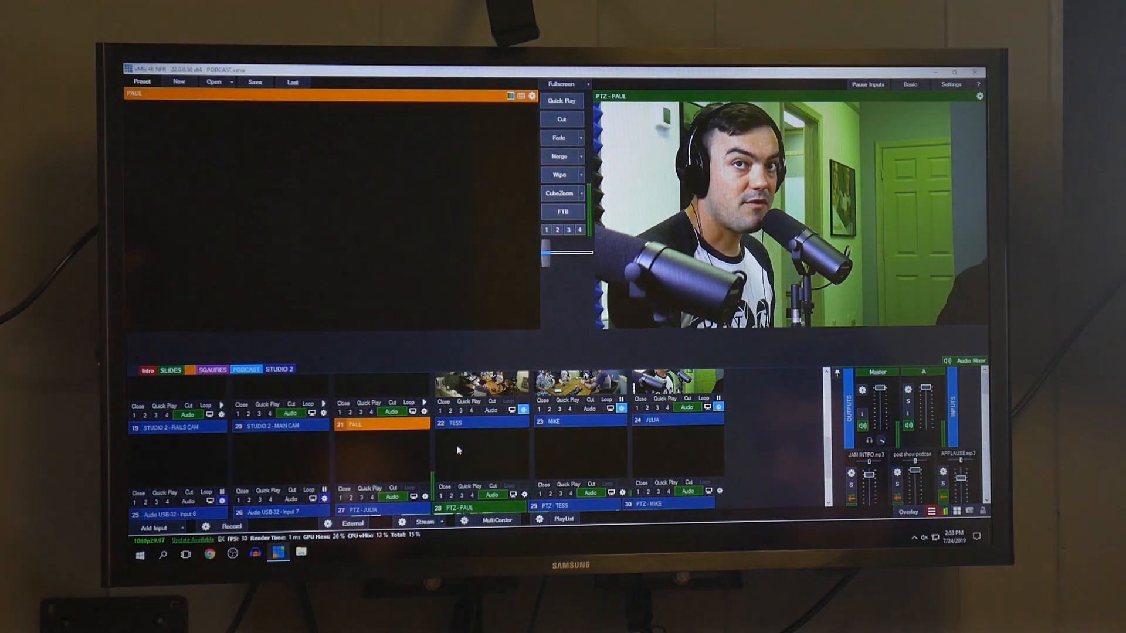
left_click(580, 421)
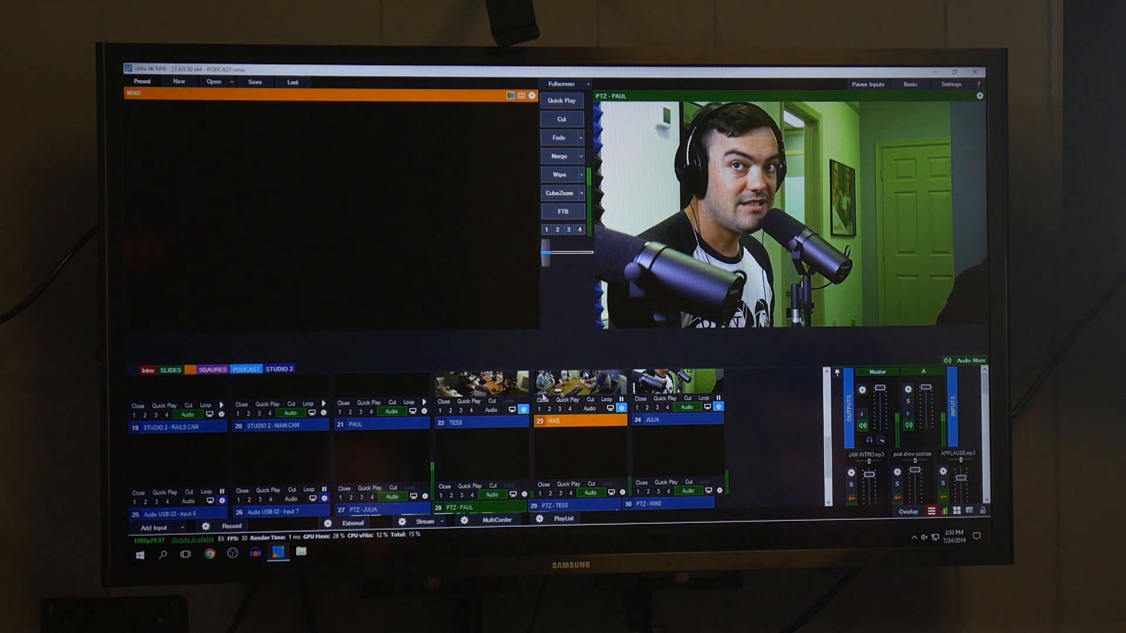
left_click(676, 424)
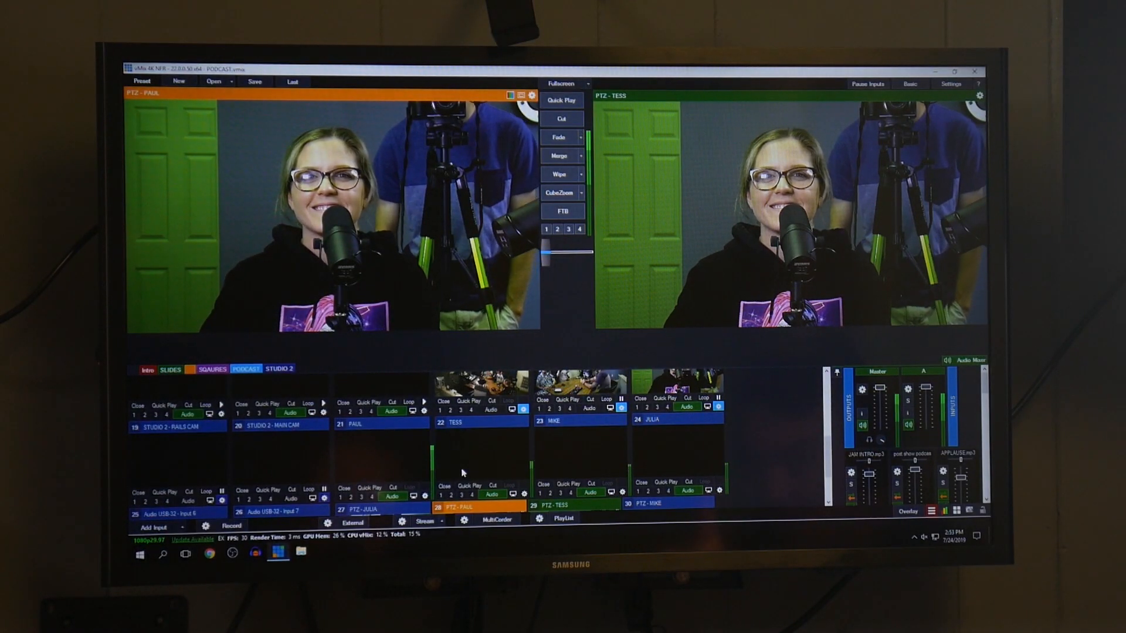
left_click(553, 505)
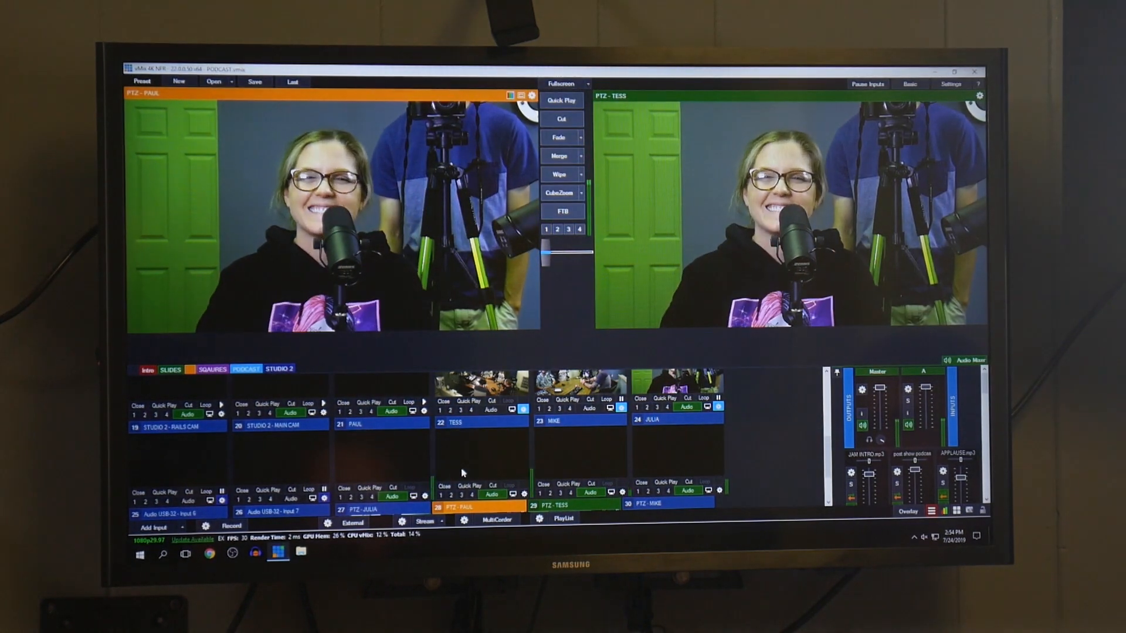
left_click(567, 505)
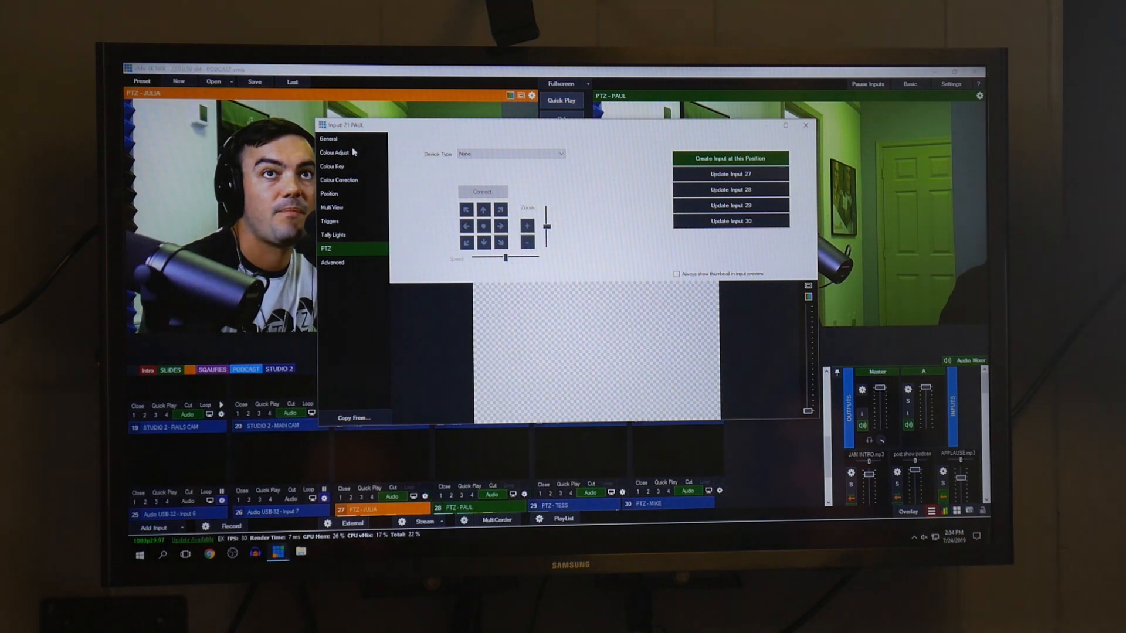
- Inspect Paul's OnAudioMeterDB18 trigger fading to 28 PTZ - PAUL, then close his settings
left_click(329, 221)
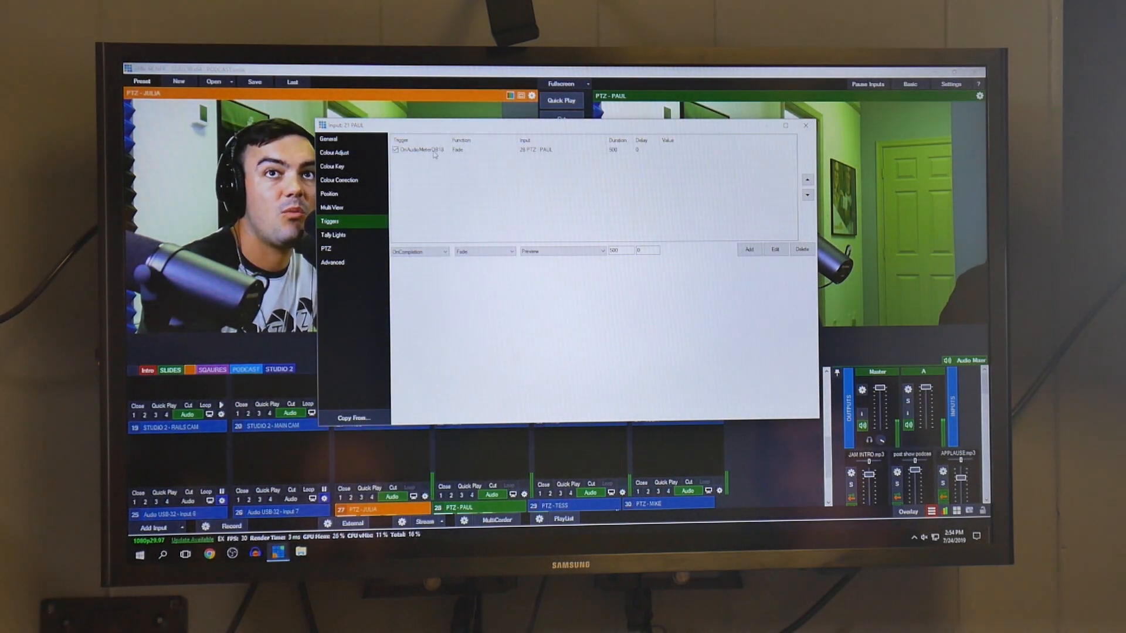
left_click(443, 250)
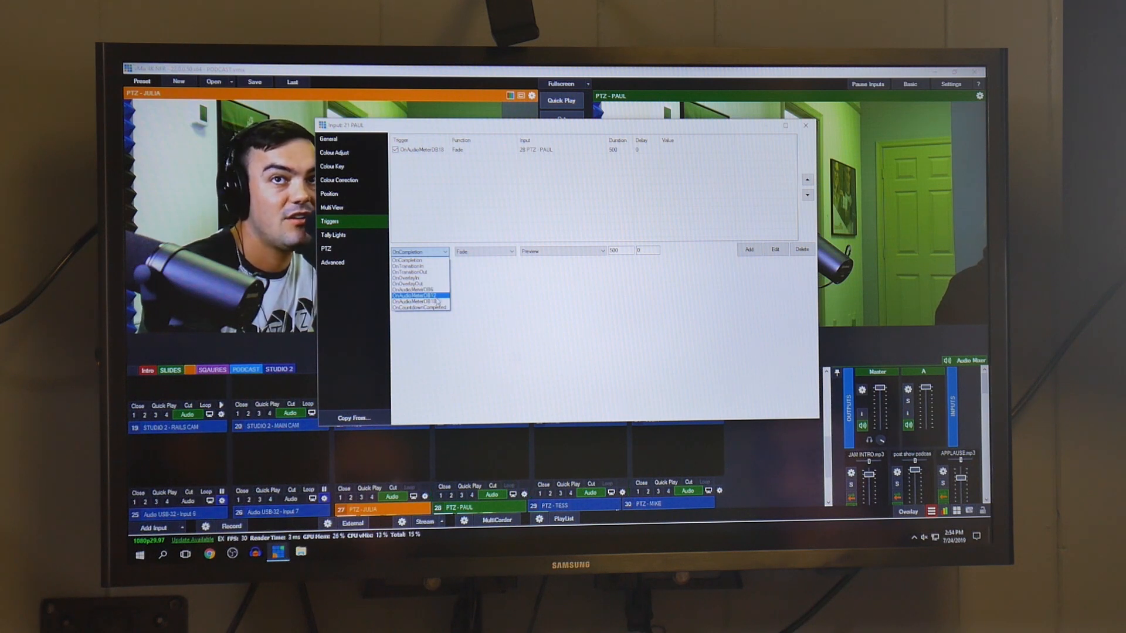
left_click(420, 299)
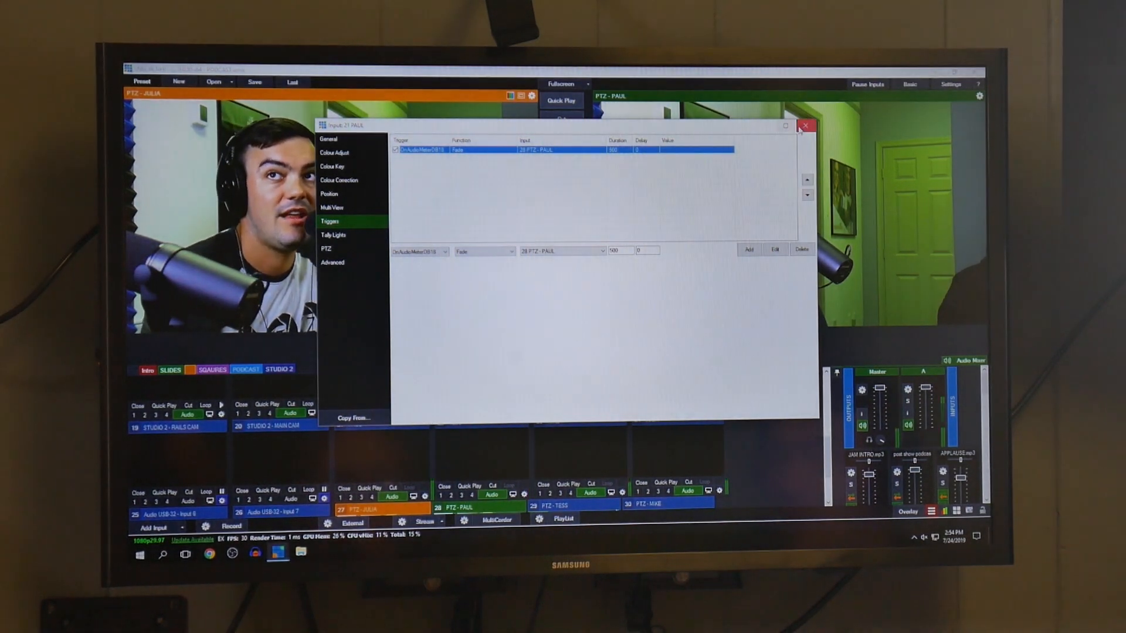
left_click(805, 125)
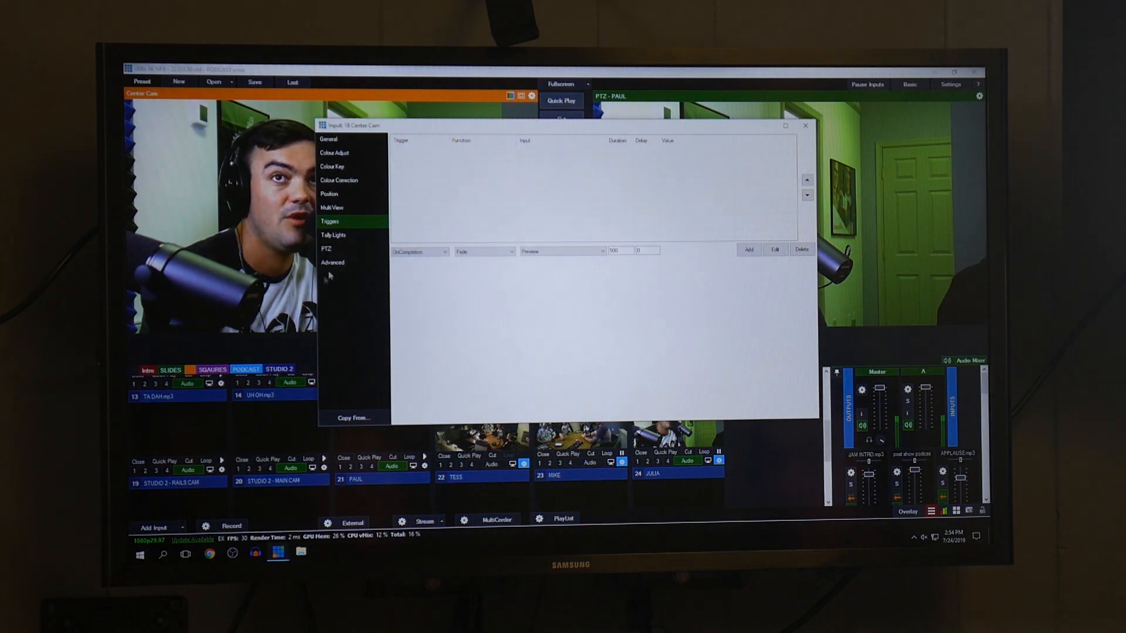
- View Center Cam's PTZ page with its connected VISCA camera, then close those settings
left_click(326, 249)
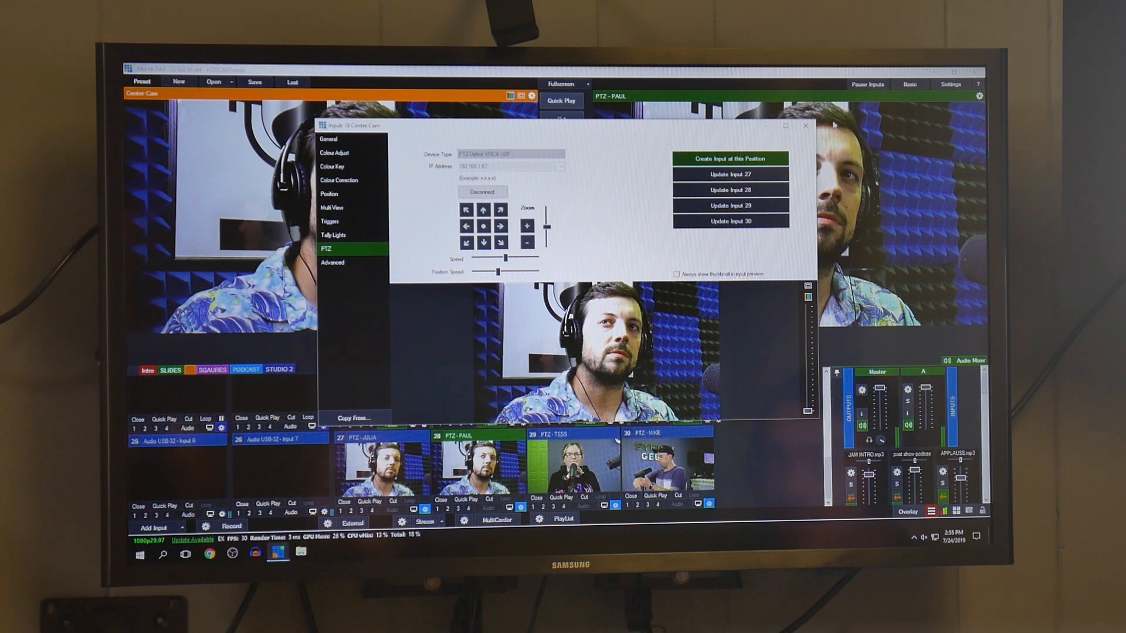
left_click(804, 126)
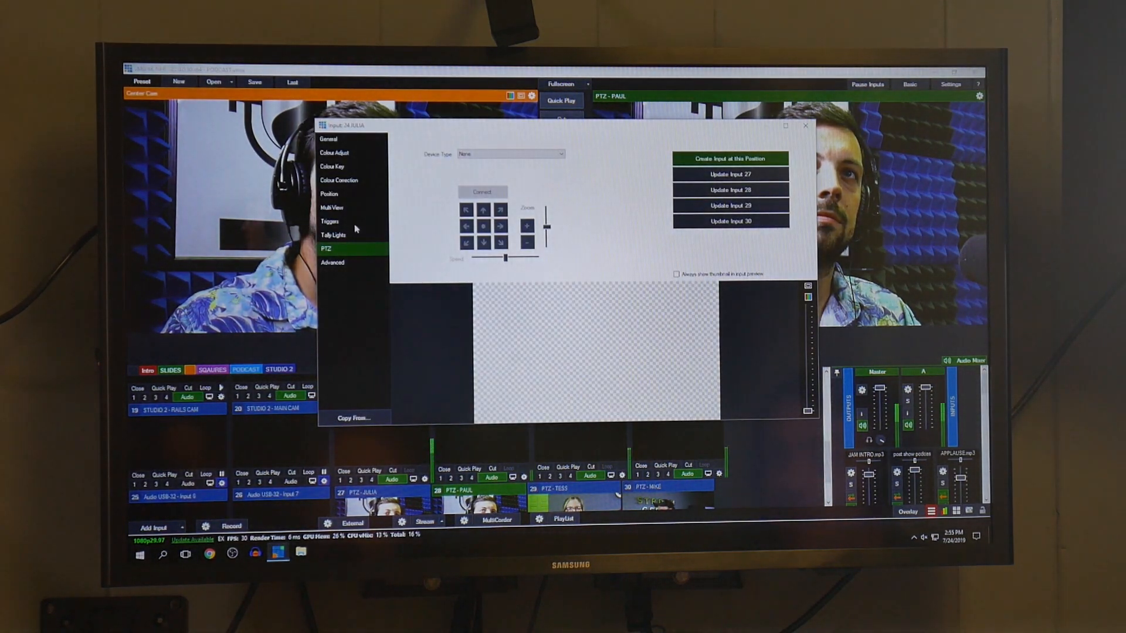
- Check Julia's audio-meter trigger fading to PTZ - JULIA and browse the available trigger functions
left_click(329, 221)
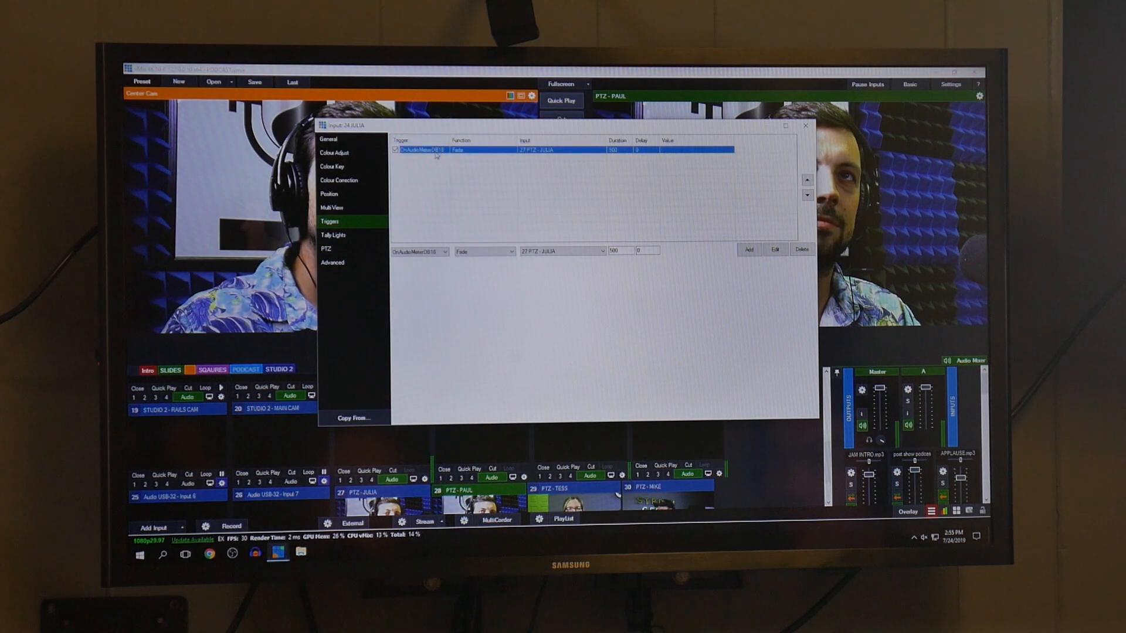
left_click(443, 251)
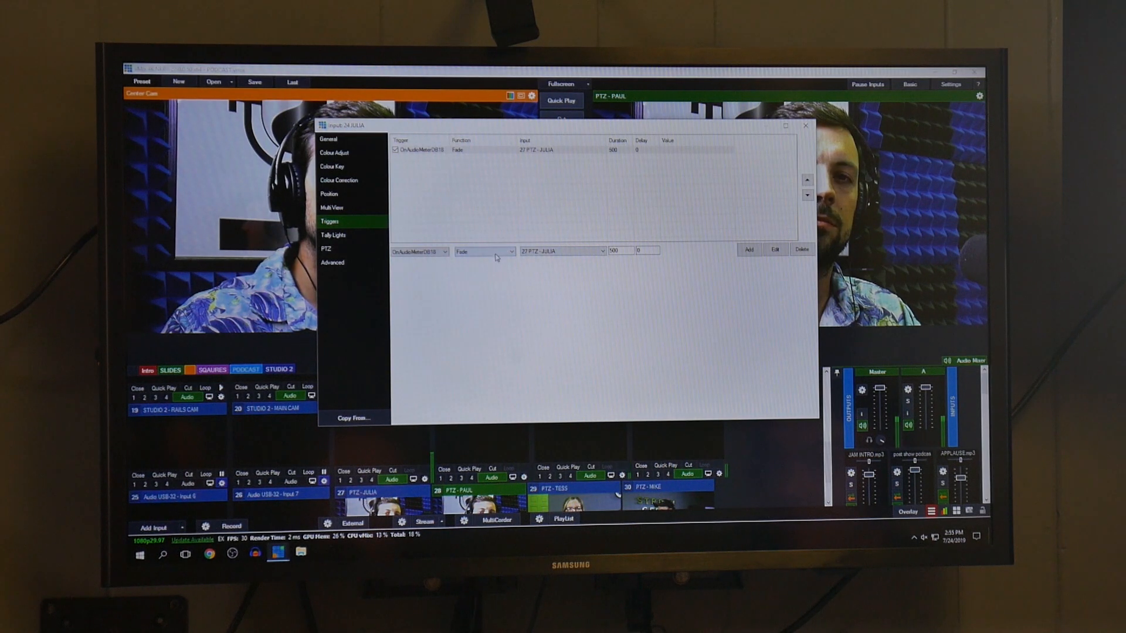
left_click(484, 251)
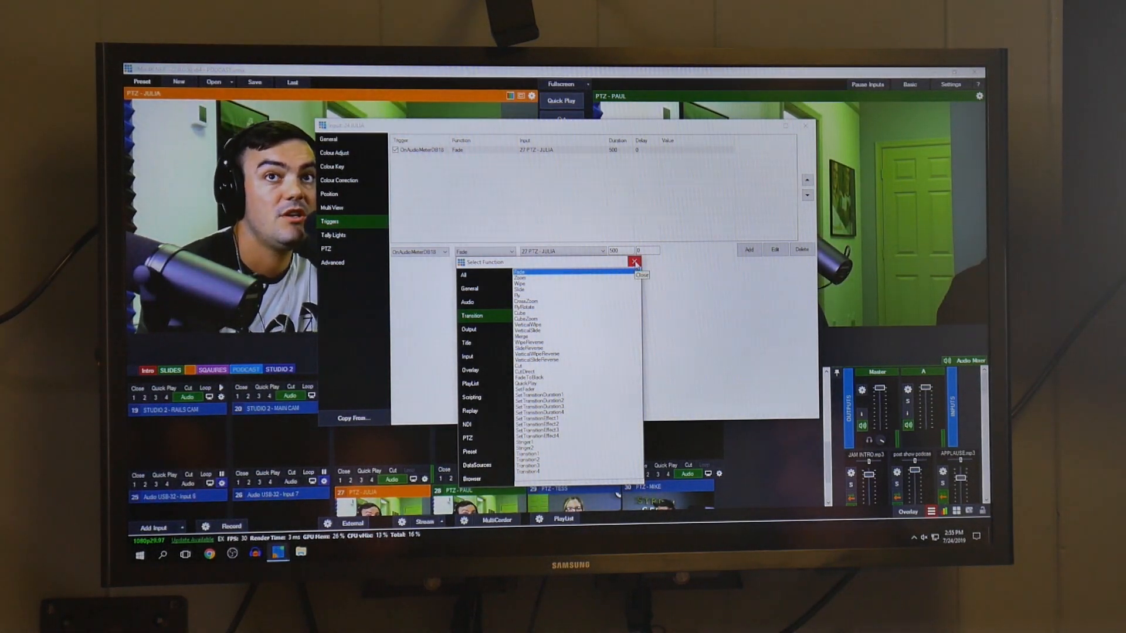
left_click(634, 261)
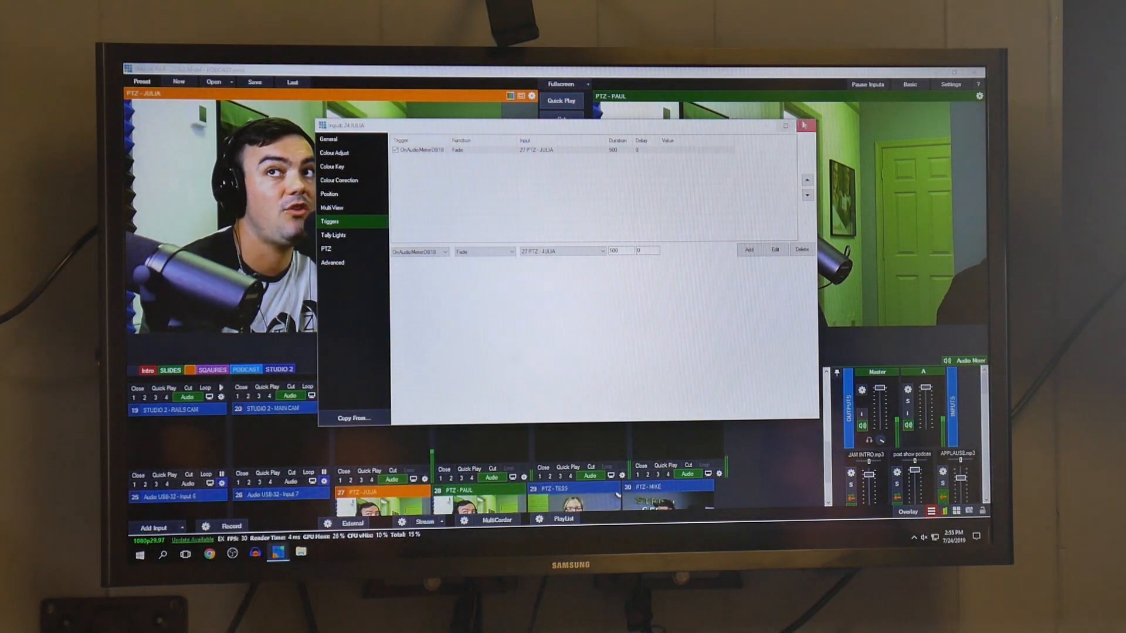
- Close Julia's settings, re-aim Center Cam with the PTZ direction pad, then close its settings
left_click(804, 125)
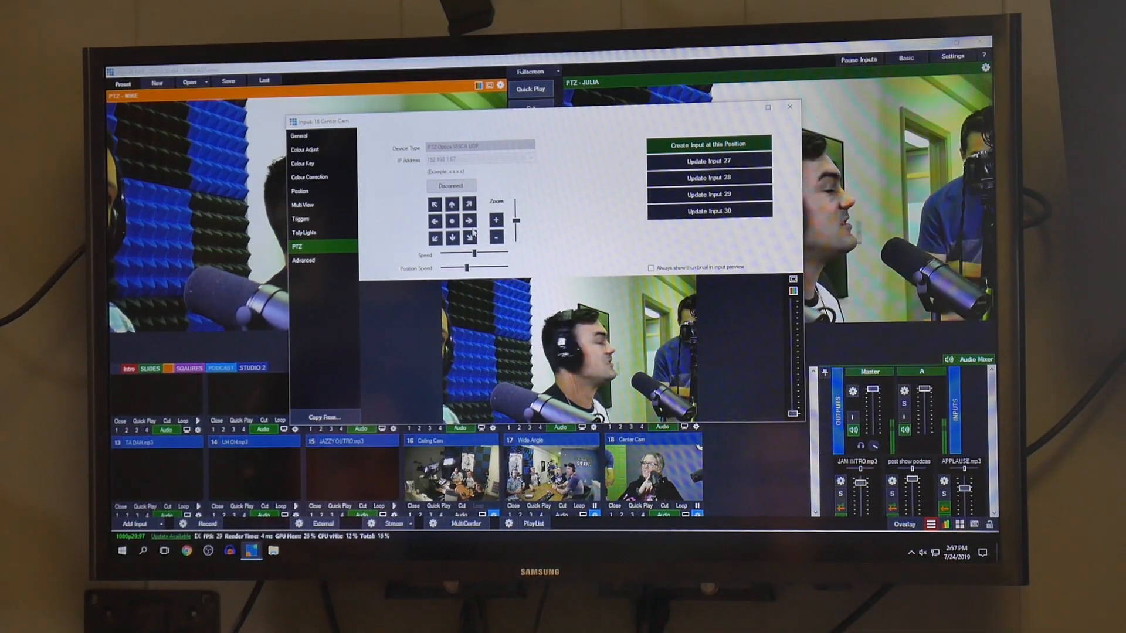
left_click(467, 220)
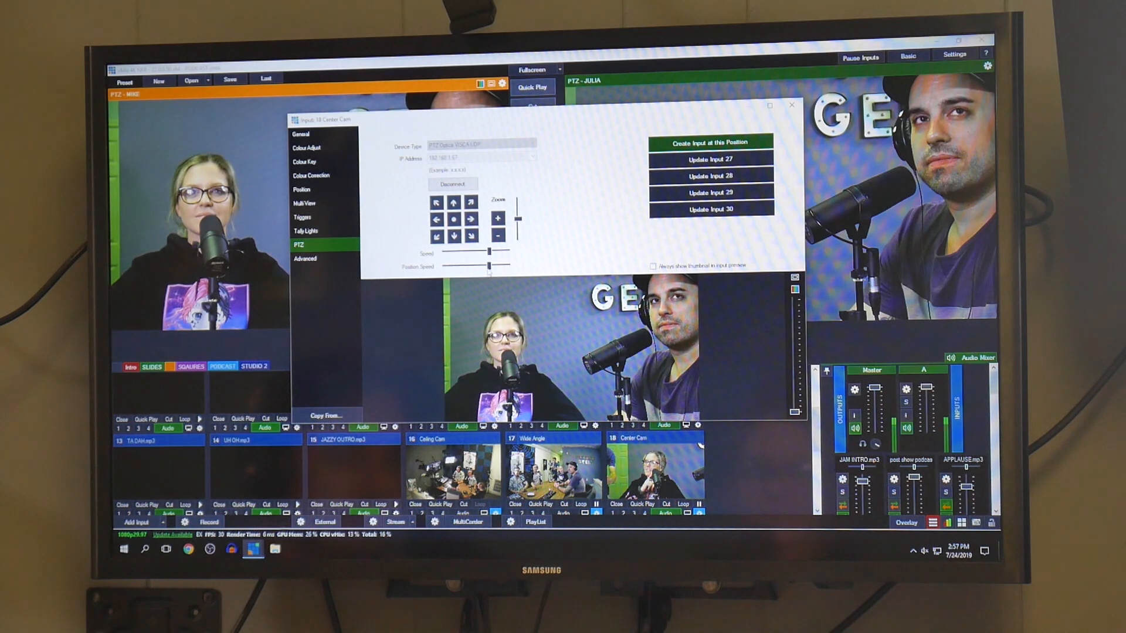
mouse_move(791, 105)
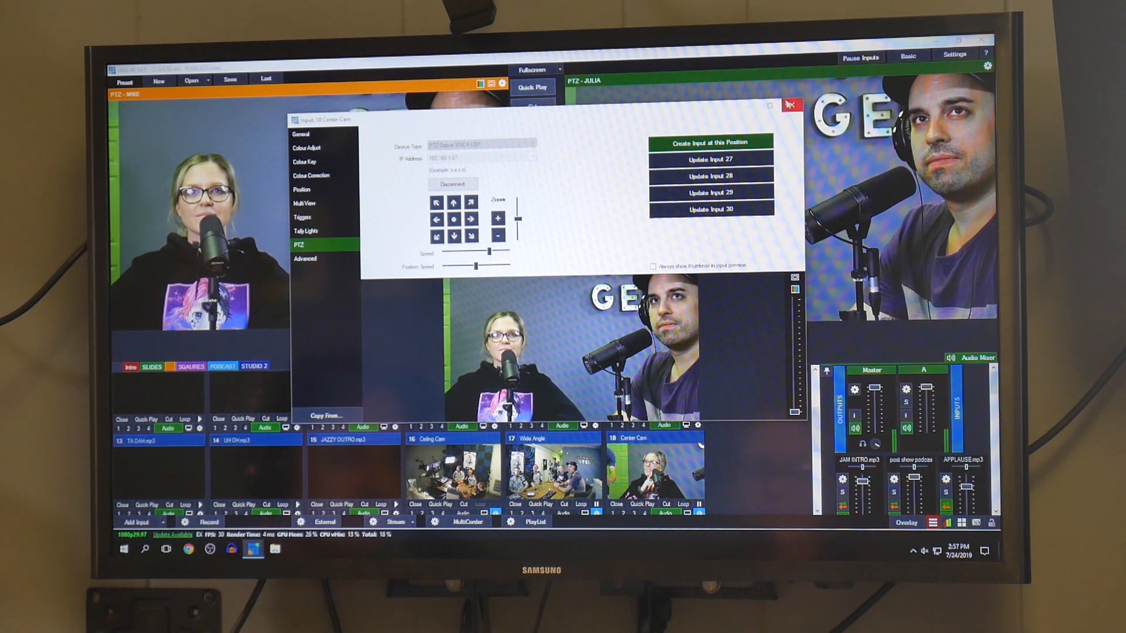
left_click(789, 105)
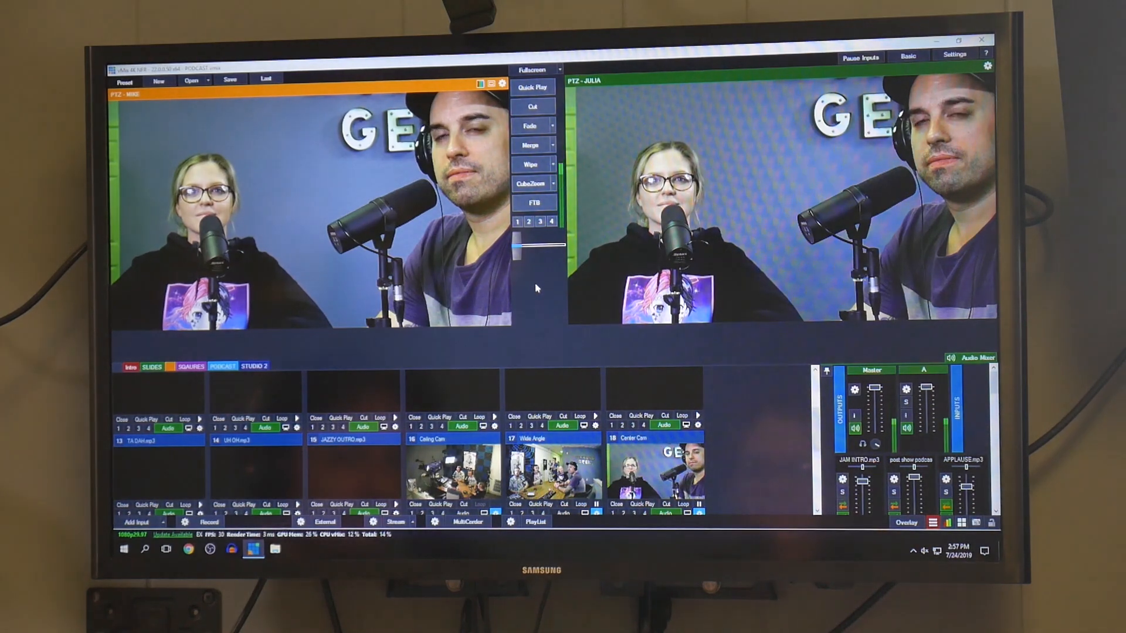